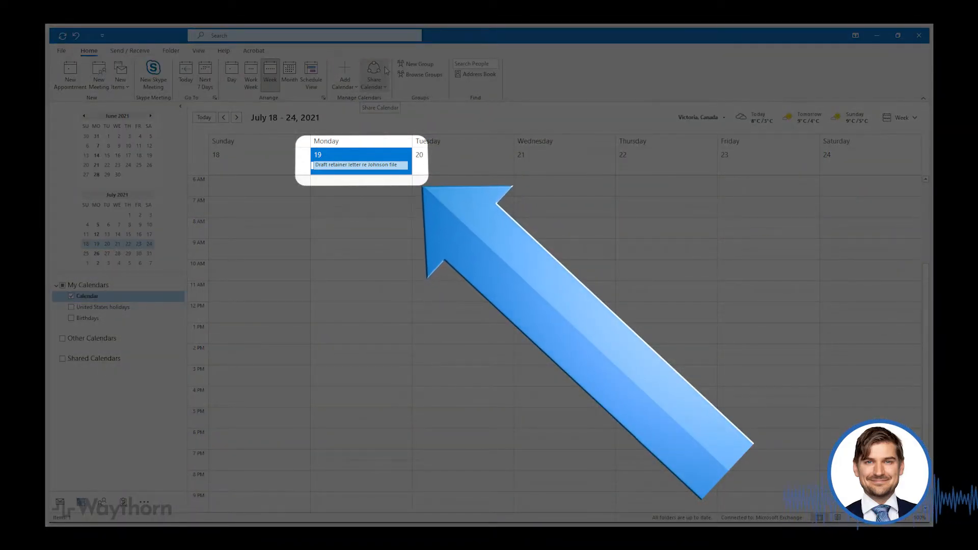
Step: Append '(draft started by Sam)' to the July 19 'Draft retainer letter re Johnson file' event title
{"action": "double_click", "coordinate": [360, 165]}
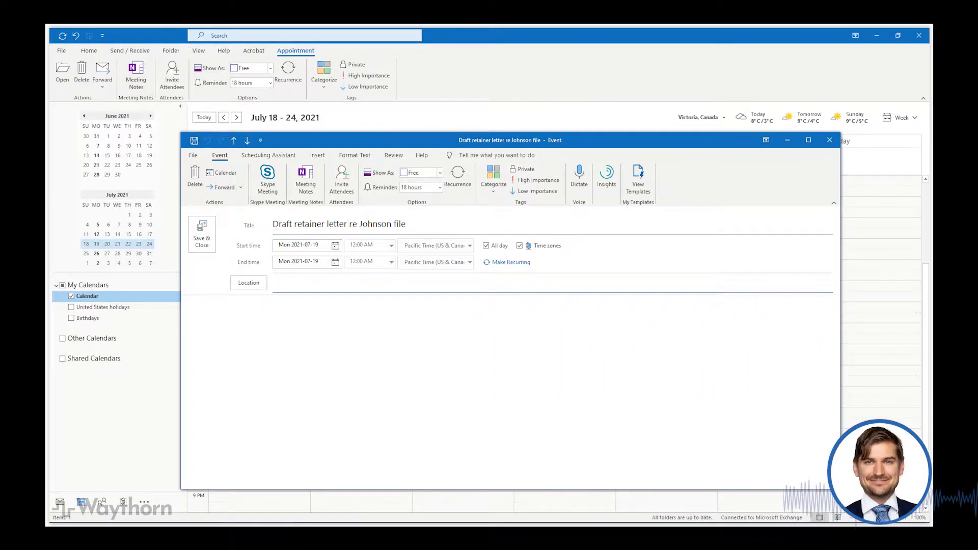
{"action": "type", "text": "(draft started by Sam)"}
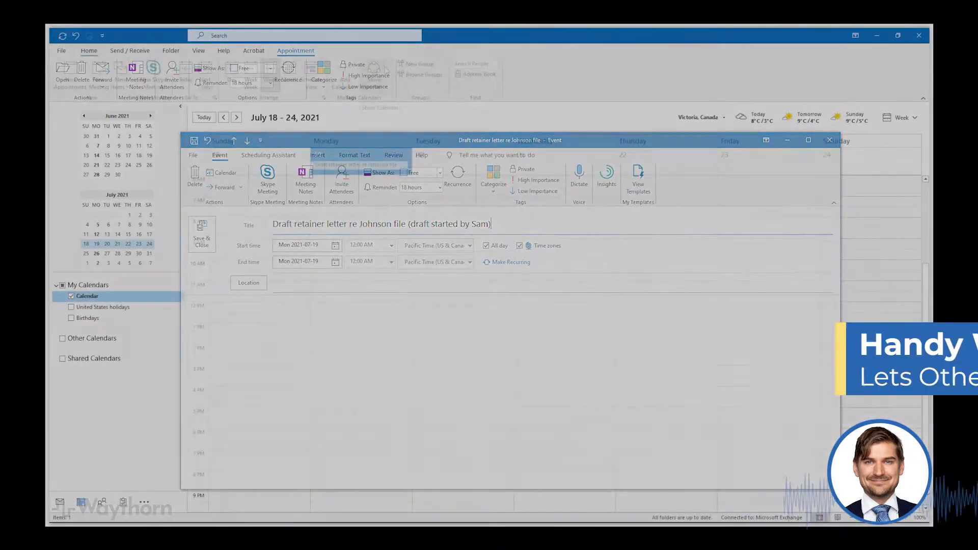
Step: Save and close the retainer letter event with its updated title
{"action": "left_click", "coordinate": [201, 233]}
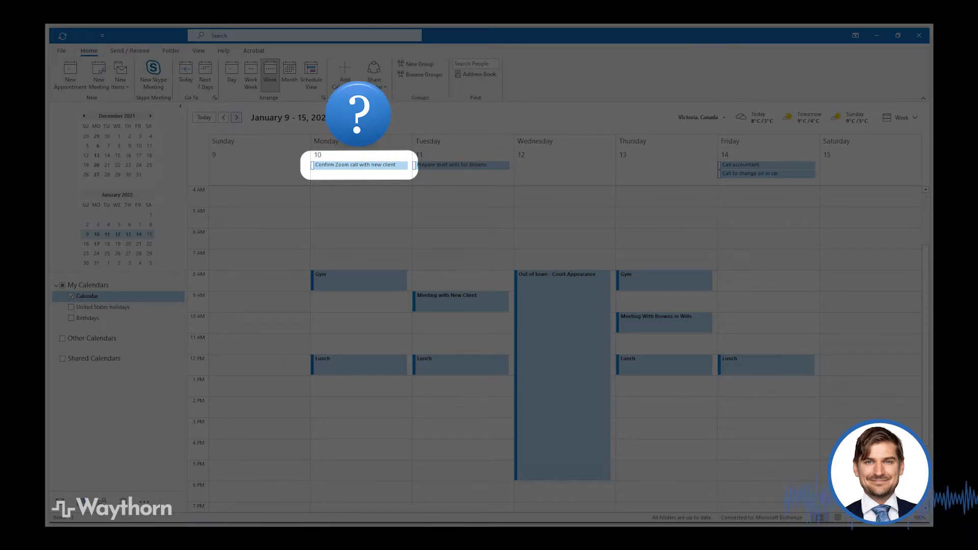
Step: Select the Monday Zoom call and Tuesday draft wills tasks, then advance to January 16–22
{"action": "left_click", "coordinate": [460, 301]}
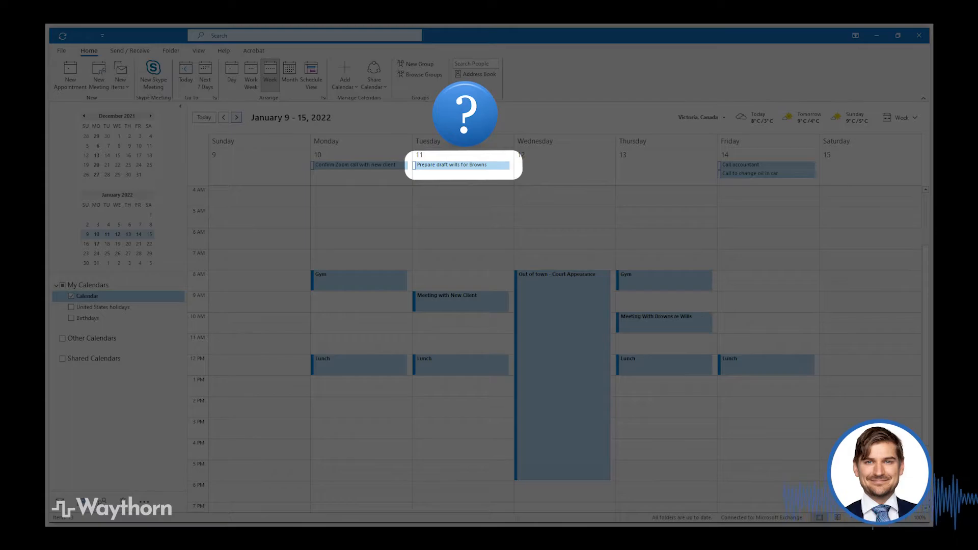
{"action": "left_click", "coordinate": [663, 322]}
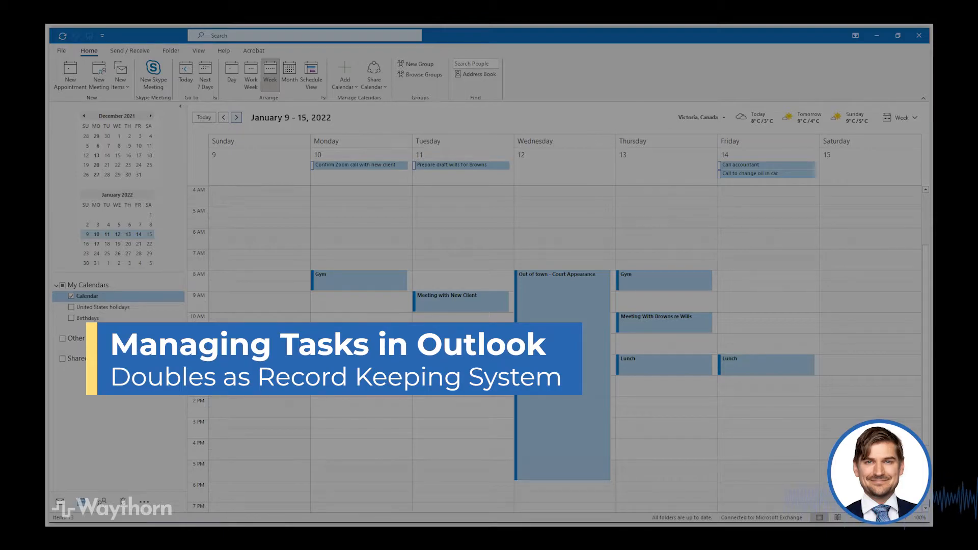
{"action": "left_click", "coordinate": [236, 117]}
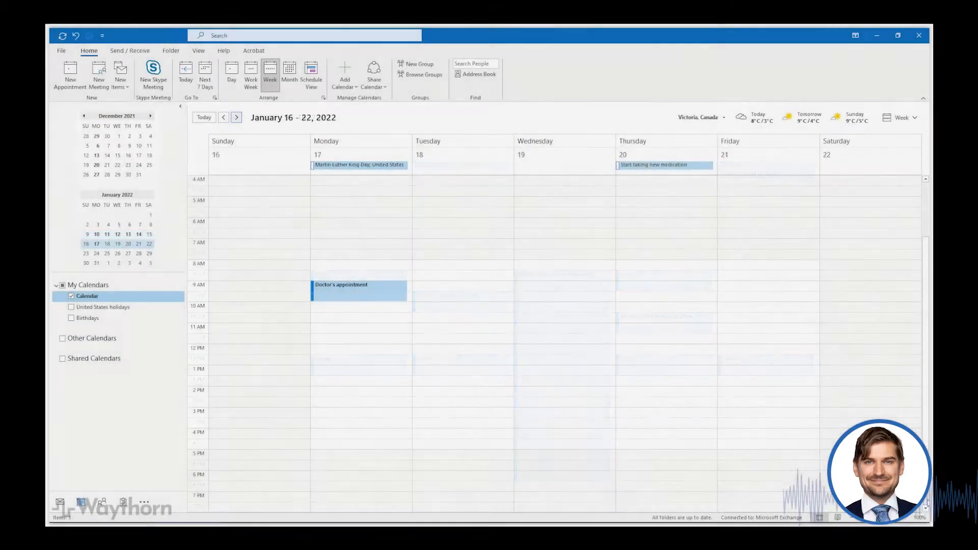
{"action": "left_click", "coordinate": [665, 165]}
{"action": "type", "text": "Pickup dry cleaning"}
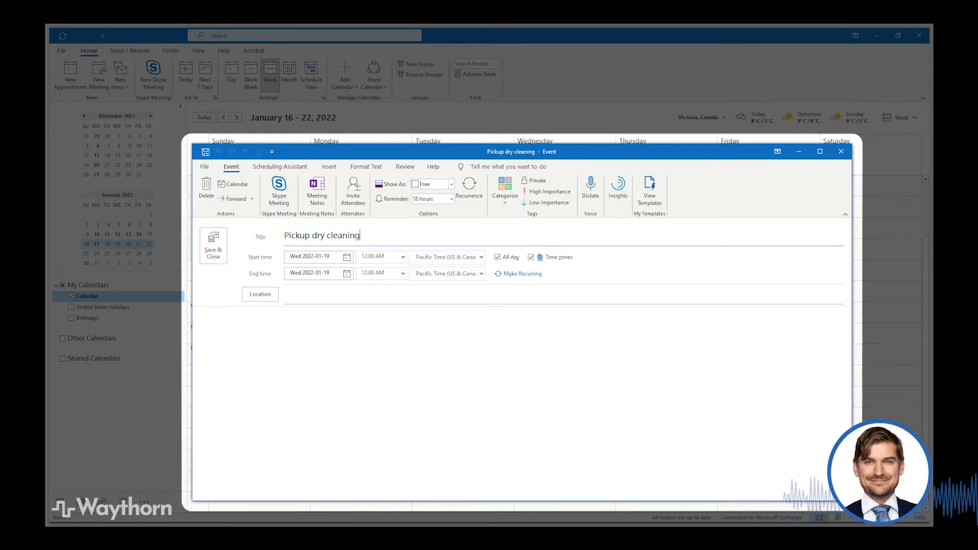
Step: Finish the all-day 'Pickup dry cleaning' entry for Wednesday, January 19
{"action": "left_click", "coordinate": [504, 189]}
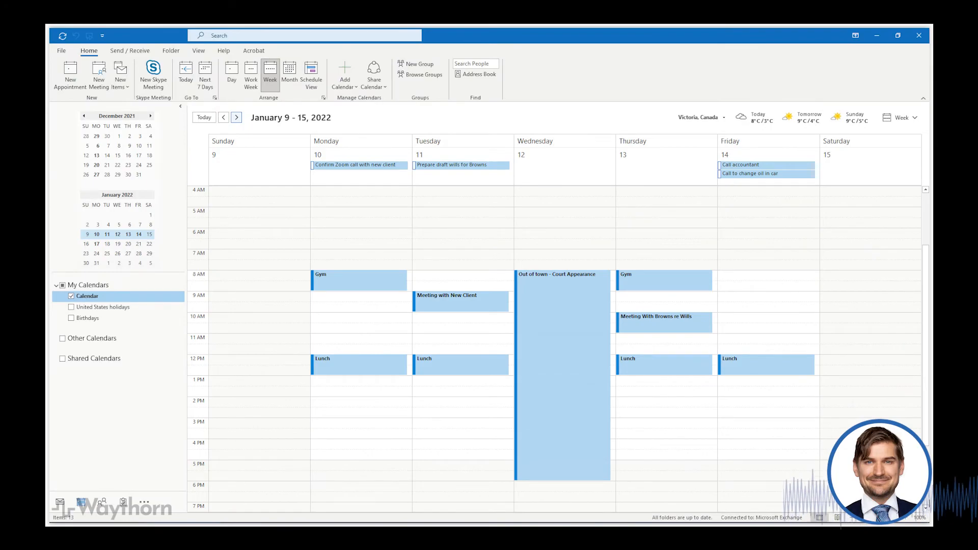
Step: Double-click in the calendar, then move forward to the January 16–22, 2022 week
{"action": "double_click", "coordinate": [751, 173]}
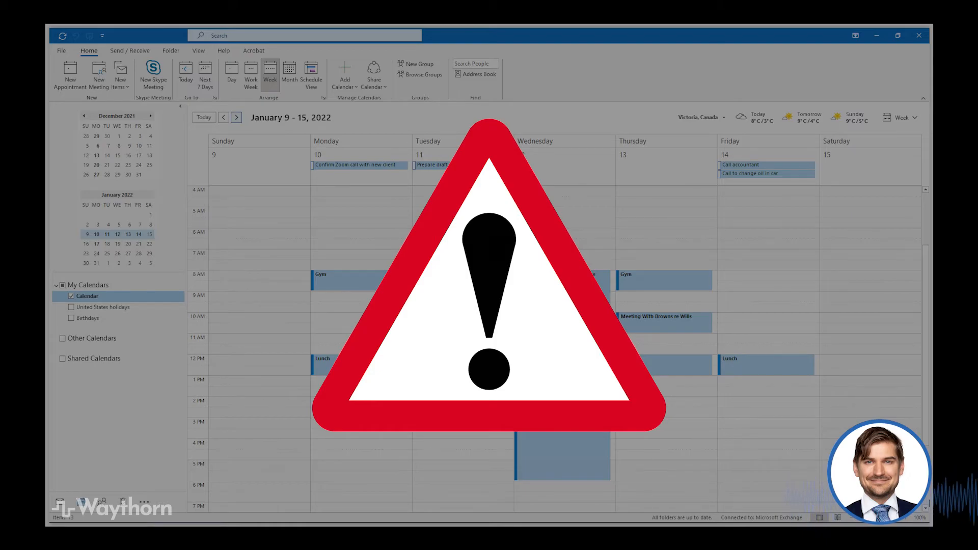
{"action": "left_click", "coordinate": [237, 118]}
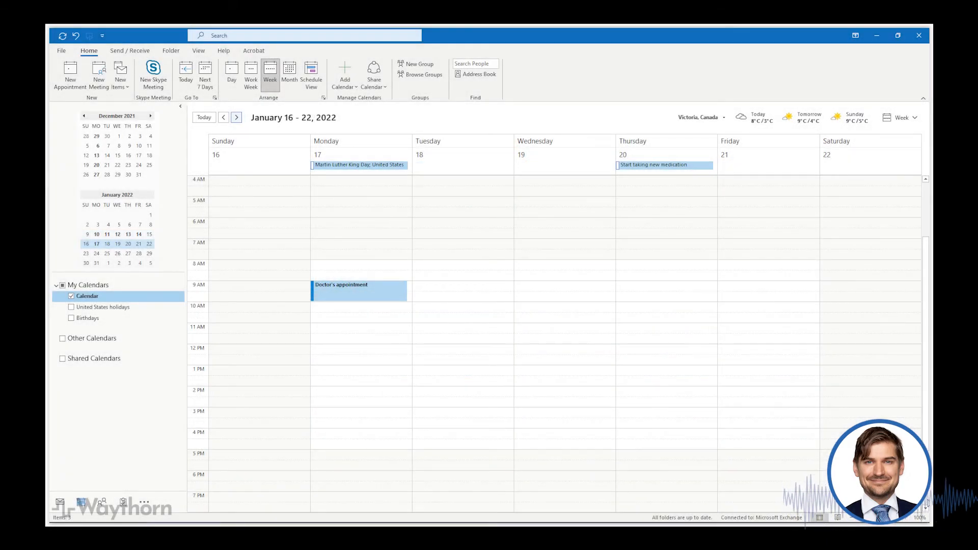